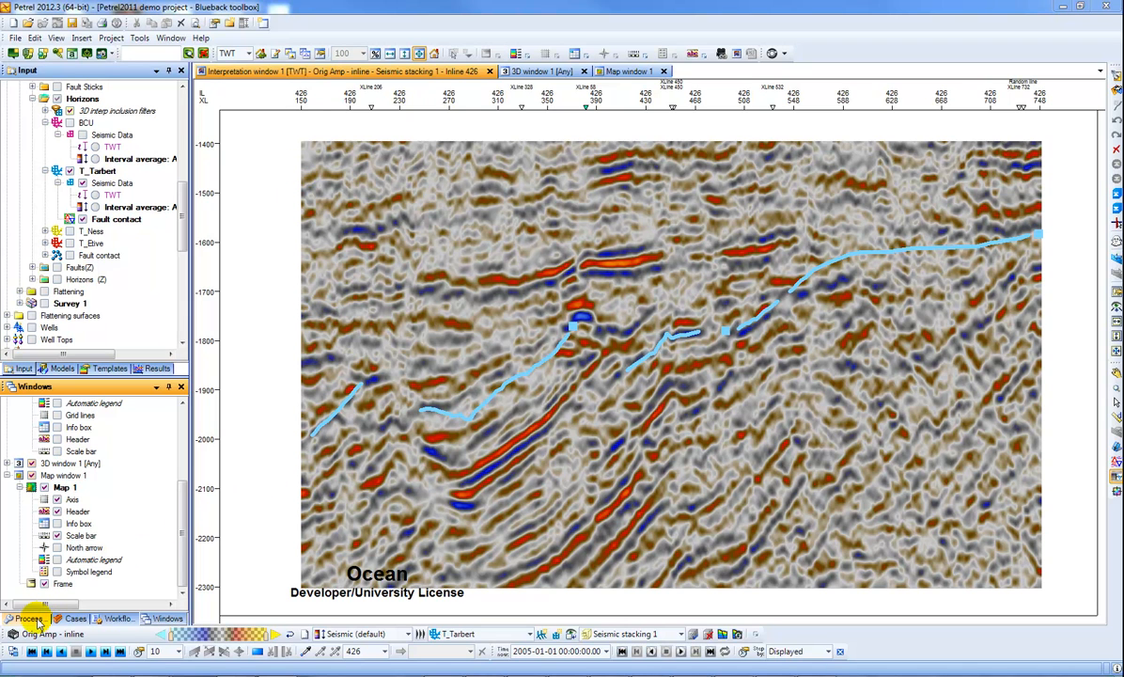
# Show the Processes pane listing the Blueback toolbox tools
pyautogui.click(27, 616)
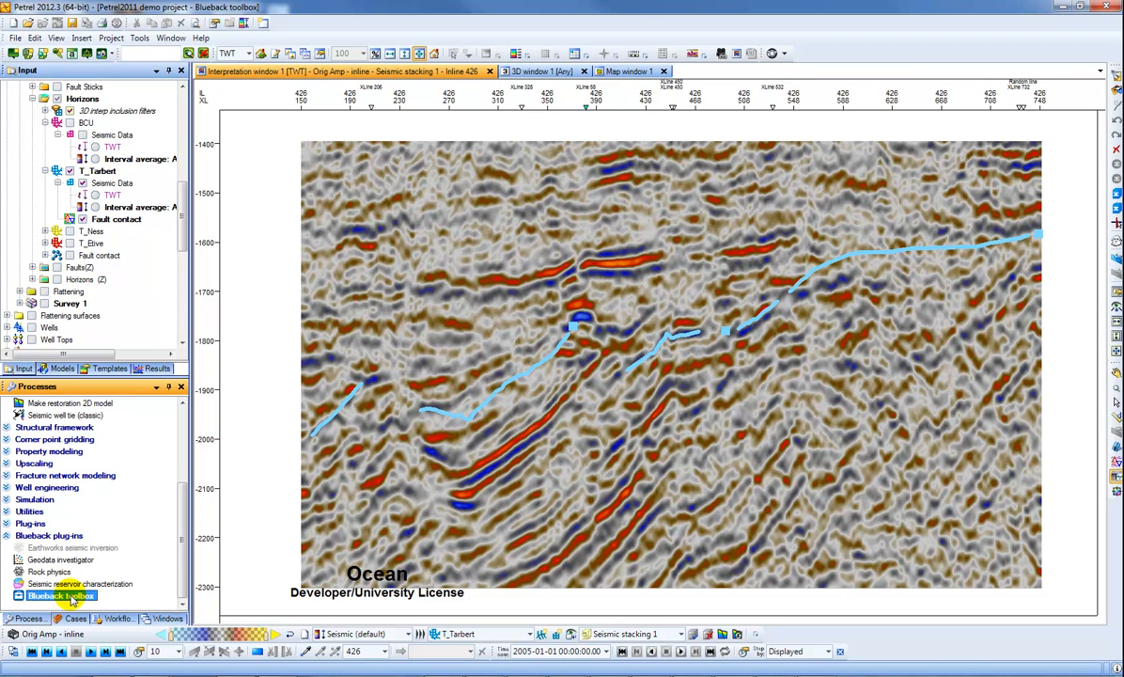
pyautogui.moveTo(476, 587)
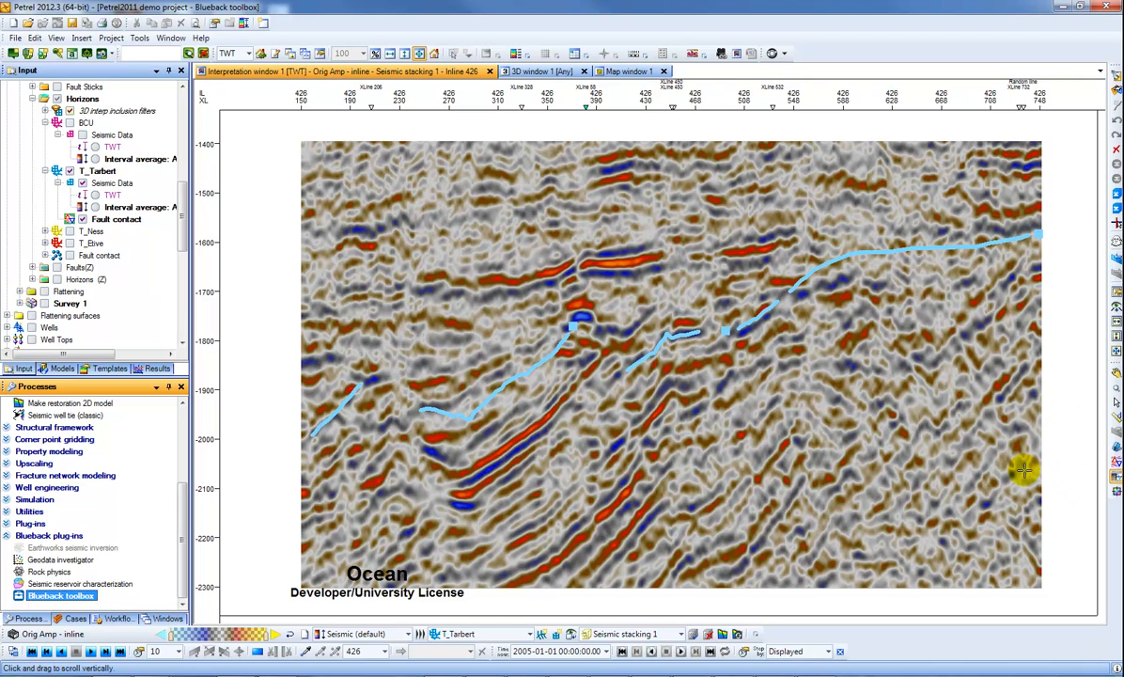
pyautogui.moveTo(1068, 466)
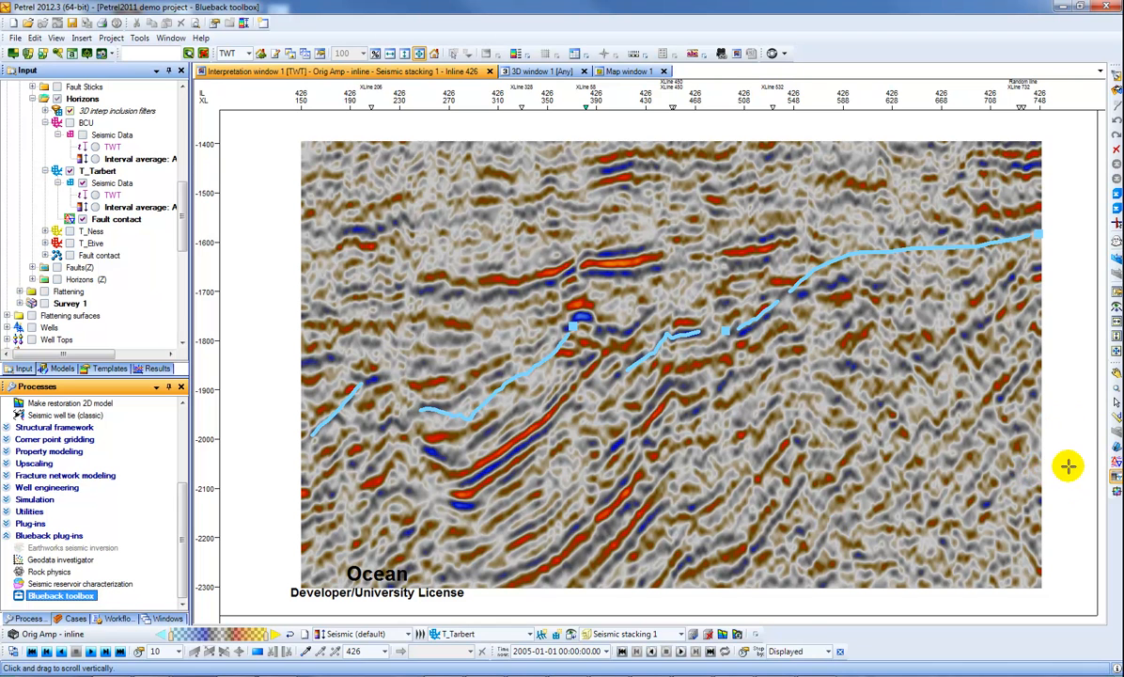
pyautogui.moveTo(1113, 449)
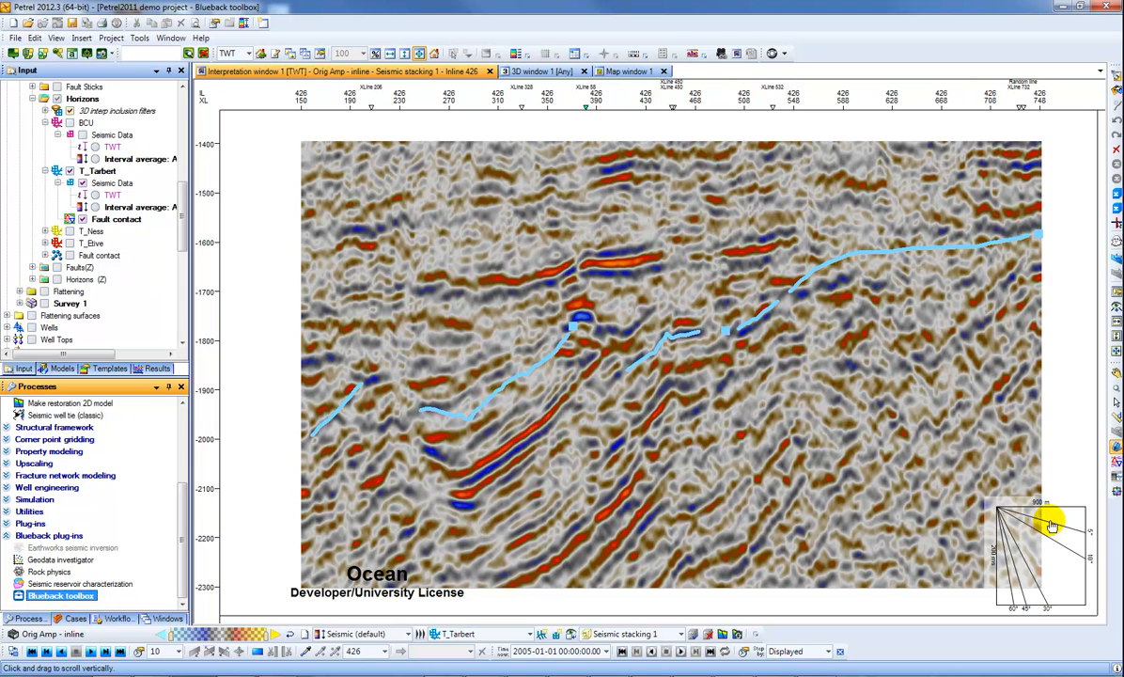
# Select the dip indicator on the inline 426 section
pyautogui.click(1062, 517)
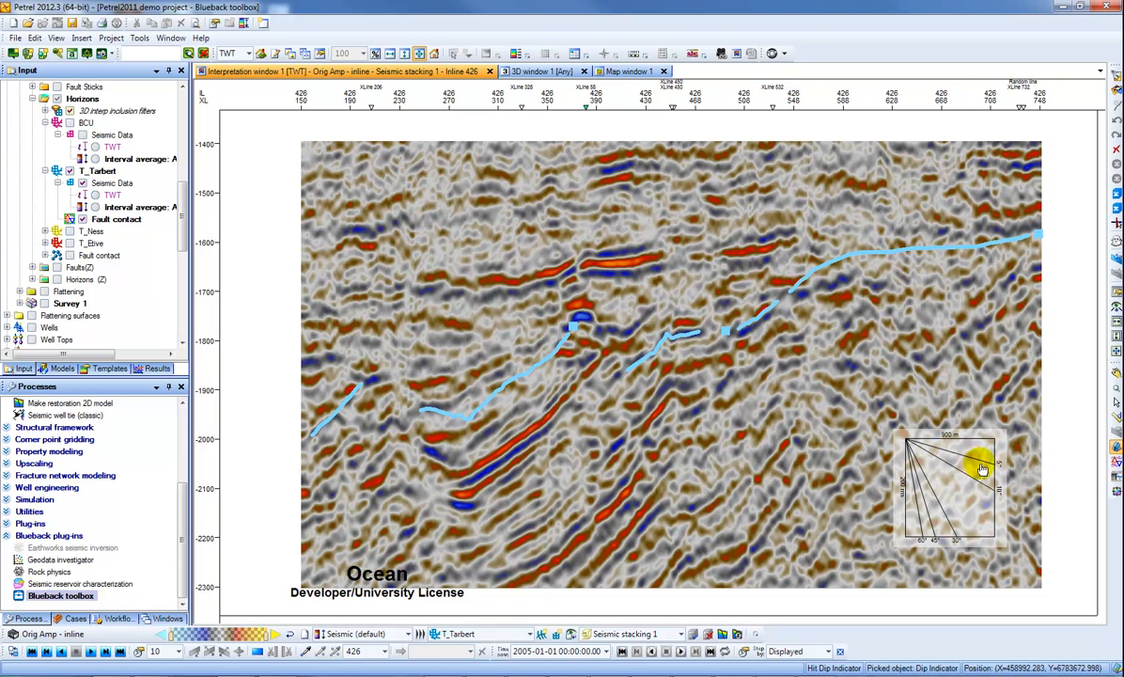
pyautogui.moveTo(933, 444)
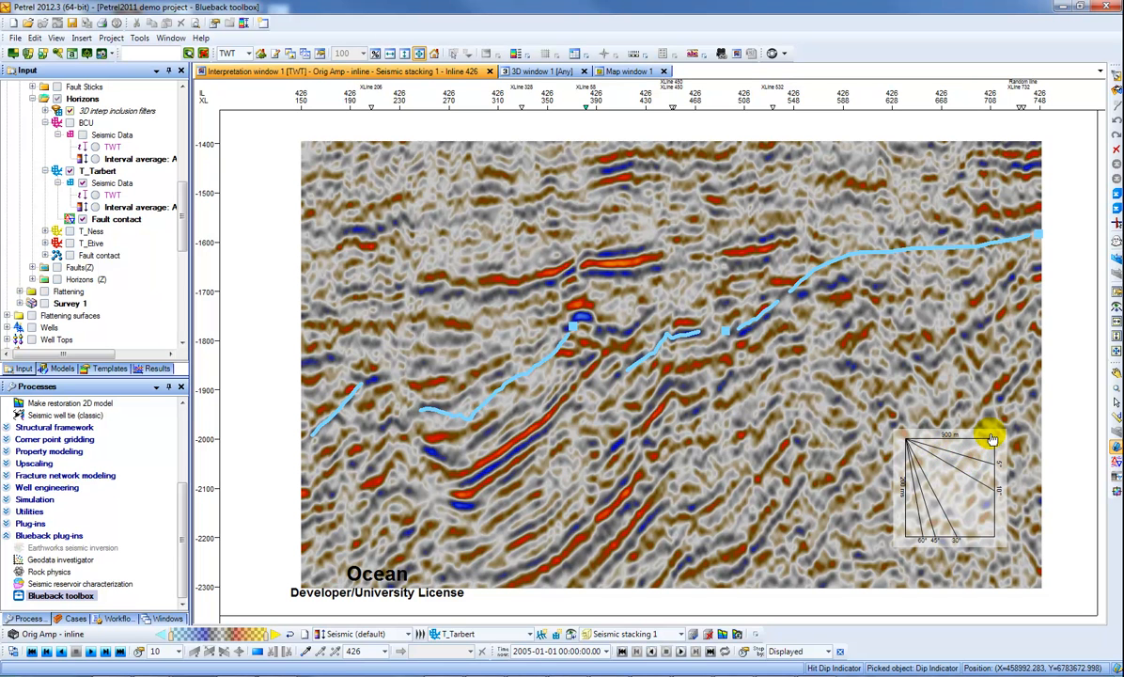
pyautogui.moveTo(973, 489)
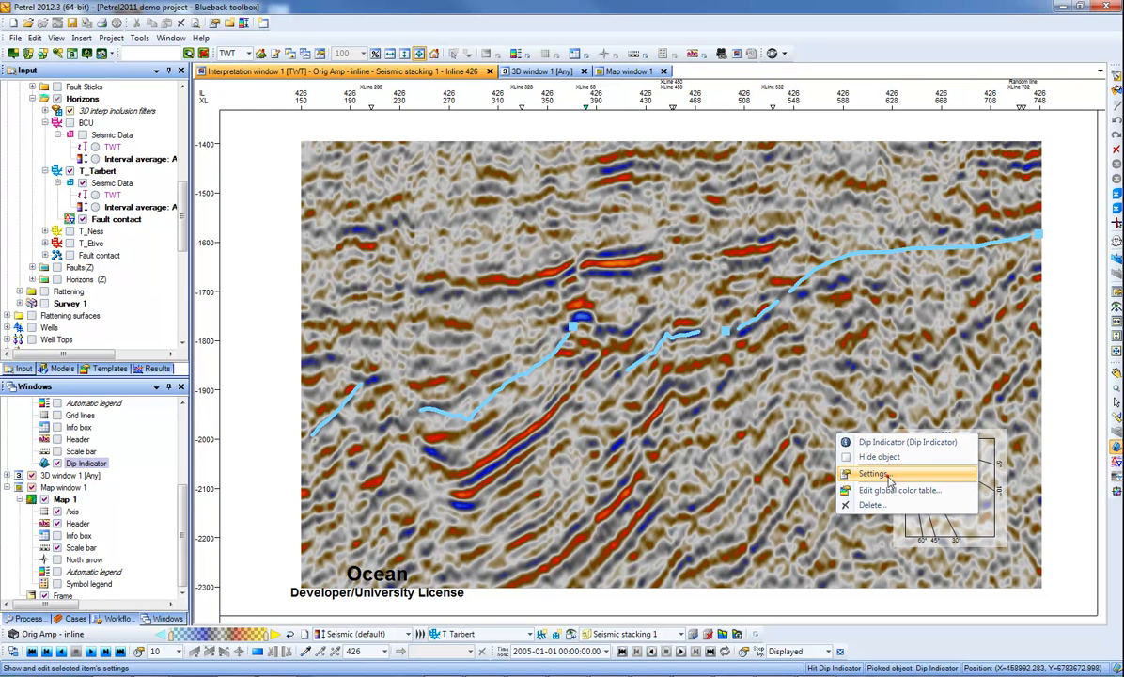
# Set the dip indicator's draw style to convert dips with a velocity model and confirm
pyautogui.click(873, 474)
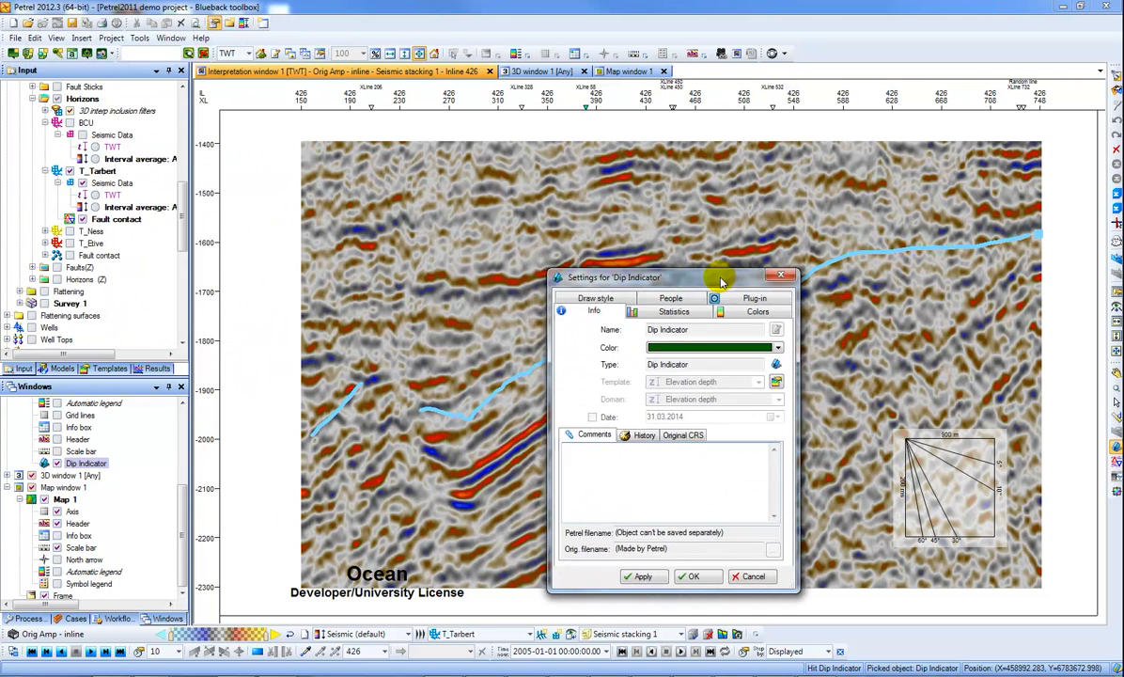
pyautogui.click(594, 297)
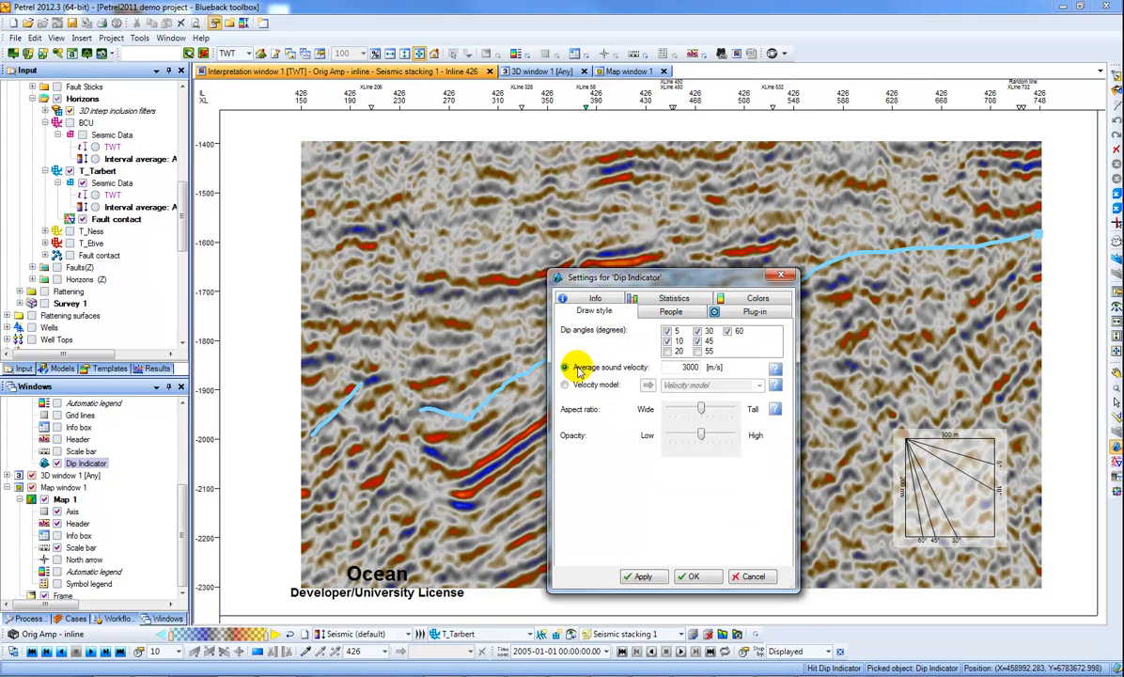
pyautogui.click(695, 366)
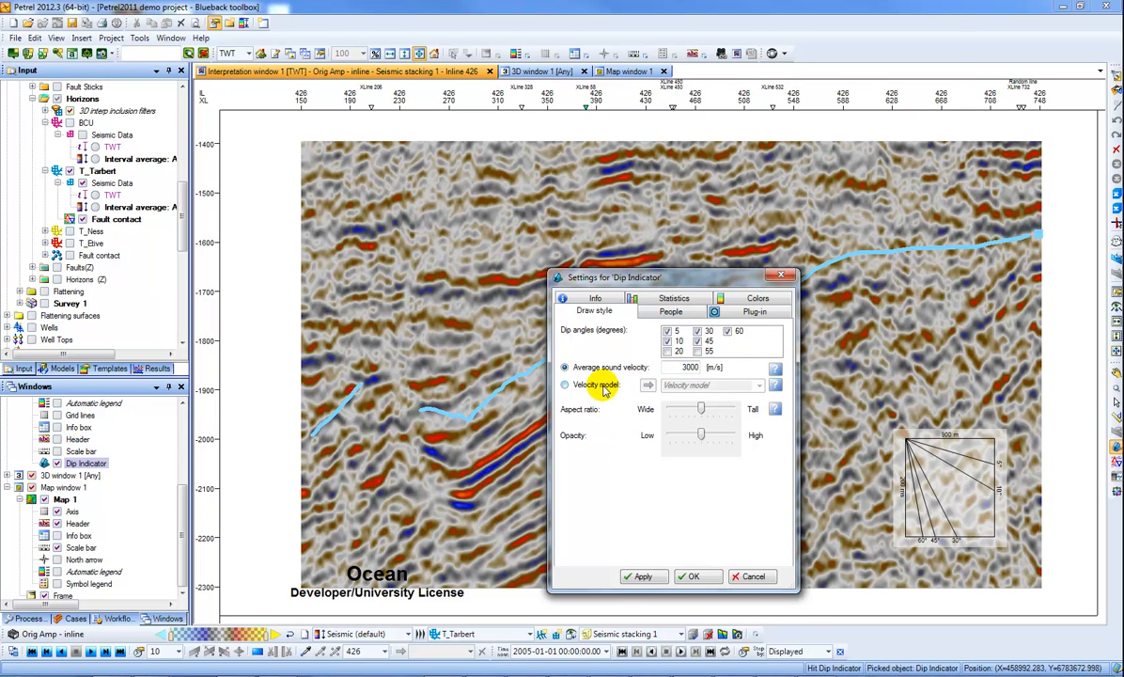
pyautogui.click(759, 386)
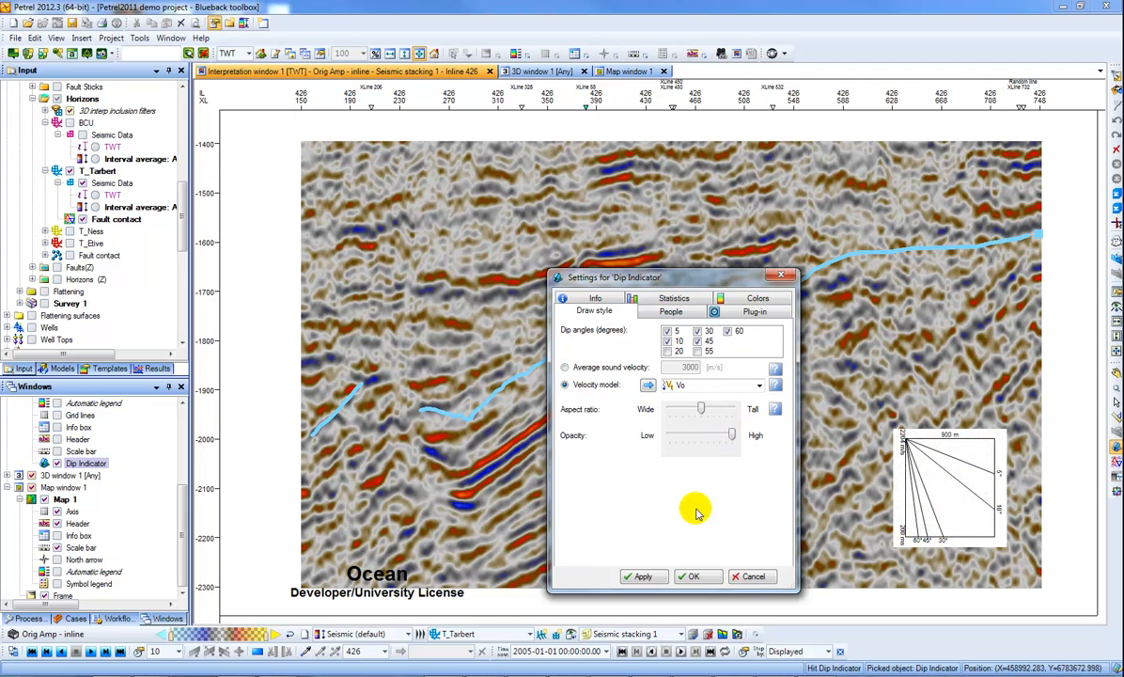
pyautogui.click(693, 575)
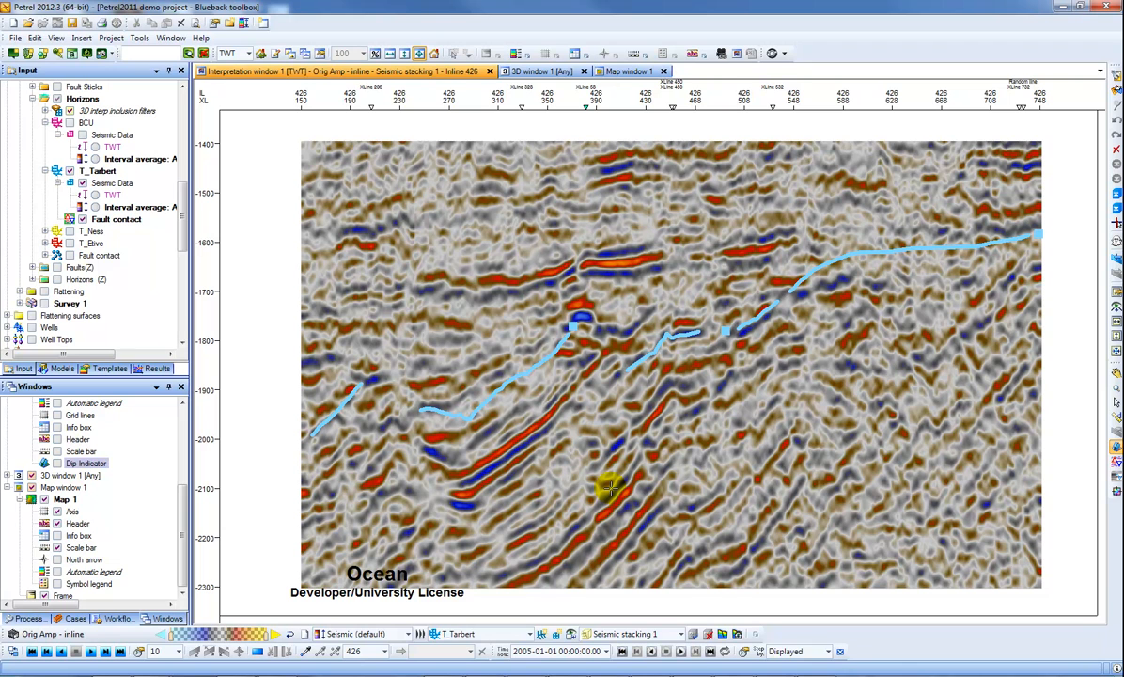
pyautogui.moveTo(1094, 485)
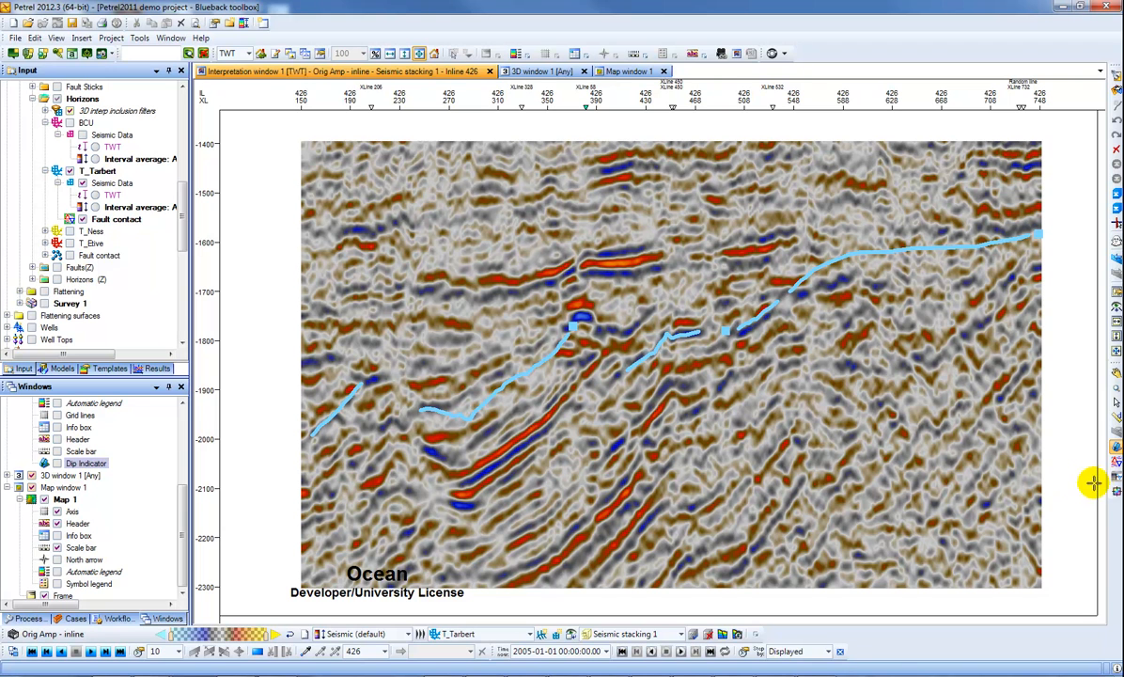
pyautogui.moveTo(1115, 470)
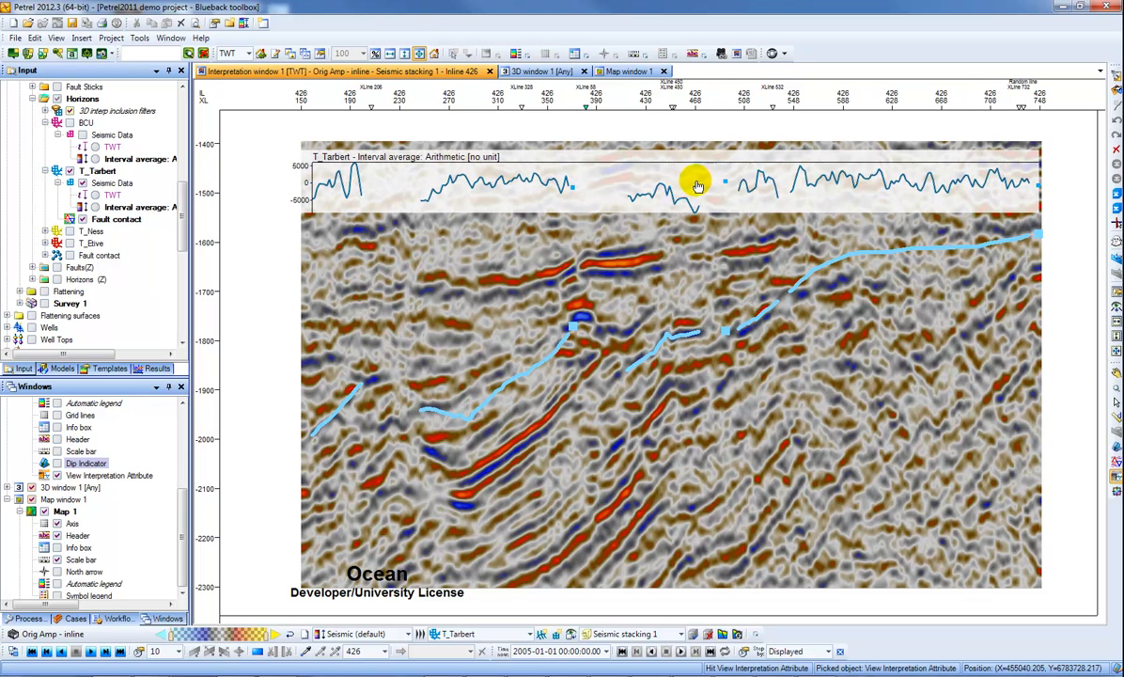
pyautogui.moveTo(361, 394)
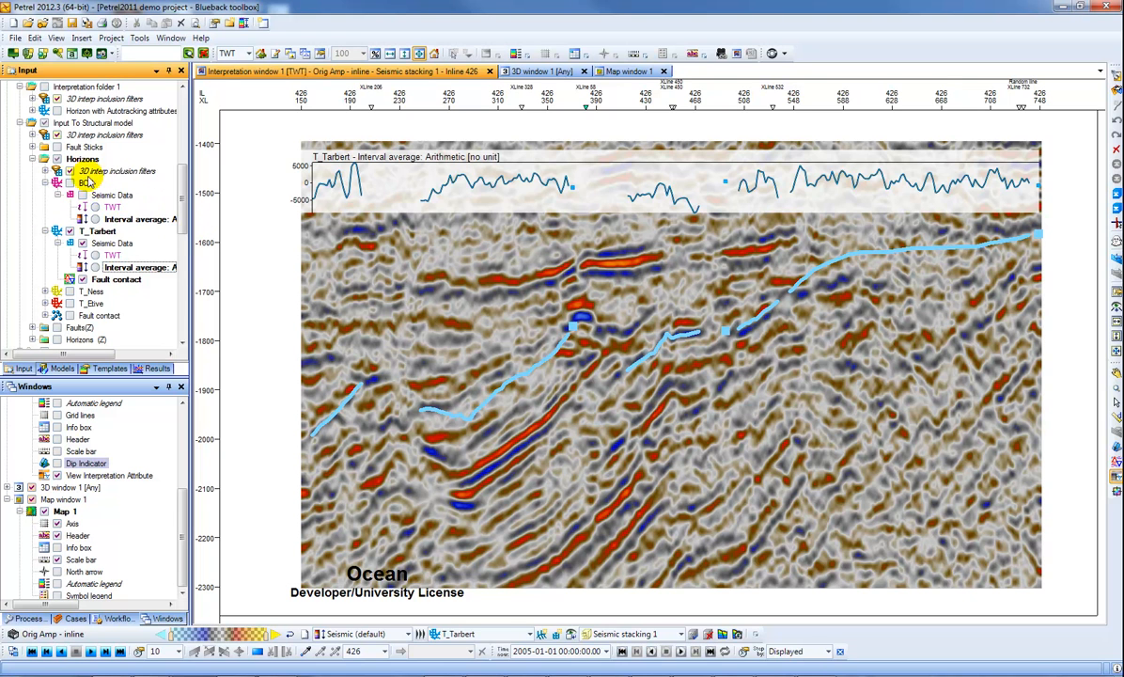
# Choose the T_Tarbert Interval average attribute as the annotation input
pyautogui.click(86, 182)
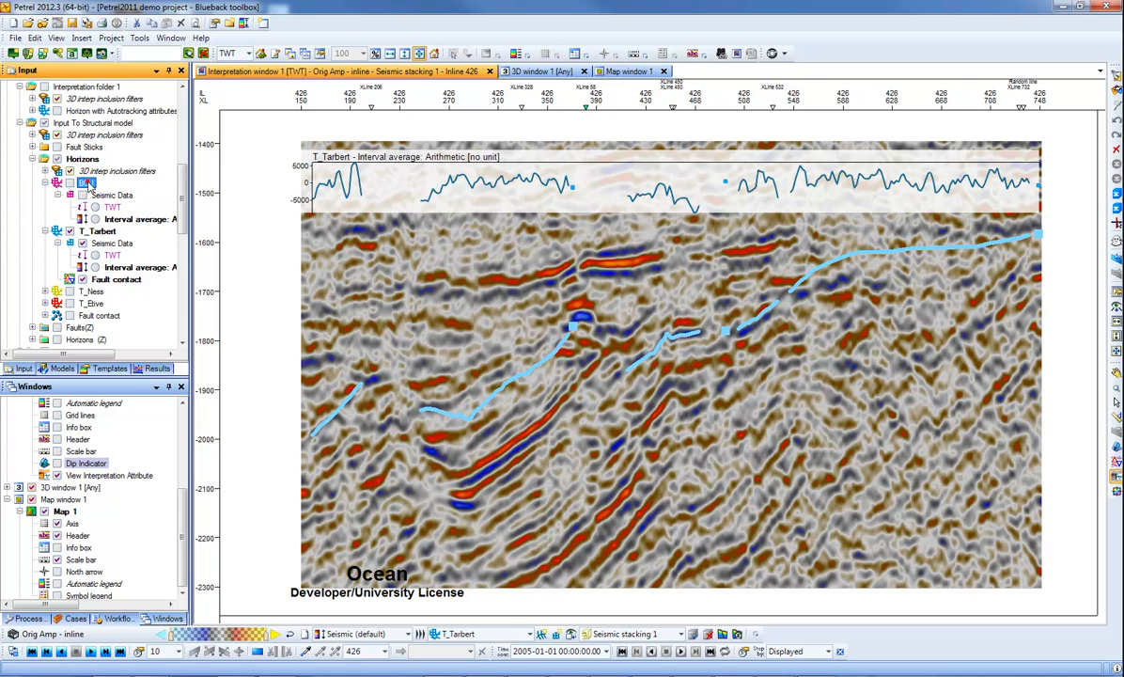
pyautogui.click(87, 182)
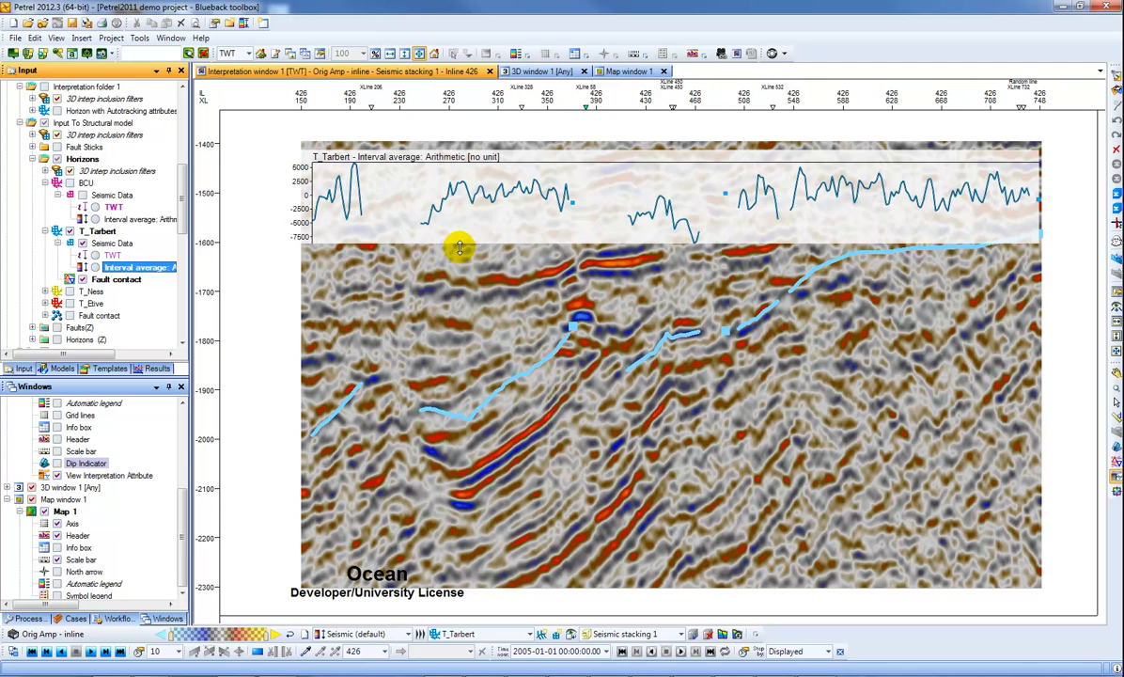
# Bring up the settings of the Tarbert attribute annotation above the section
pyautogui.rightClick(461, 249)
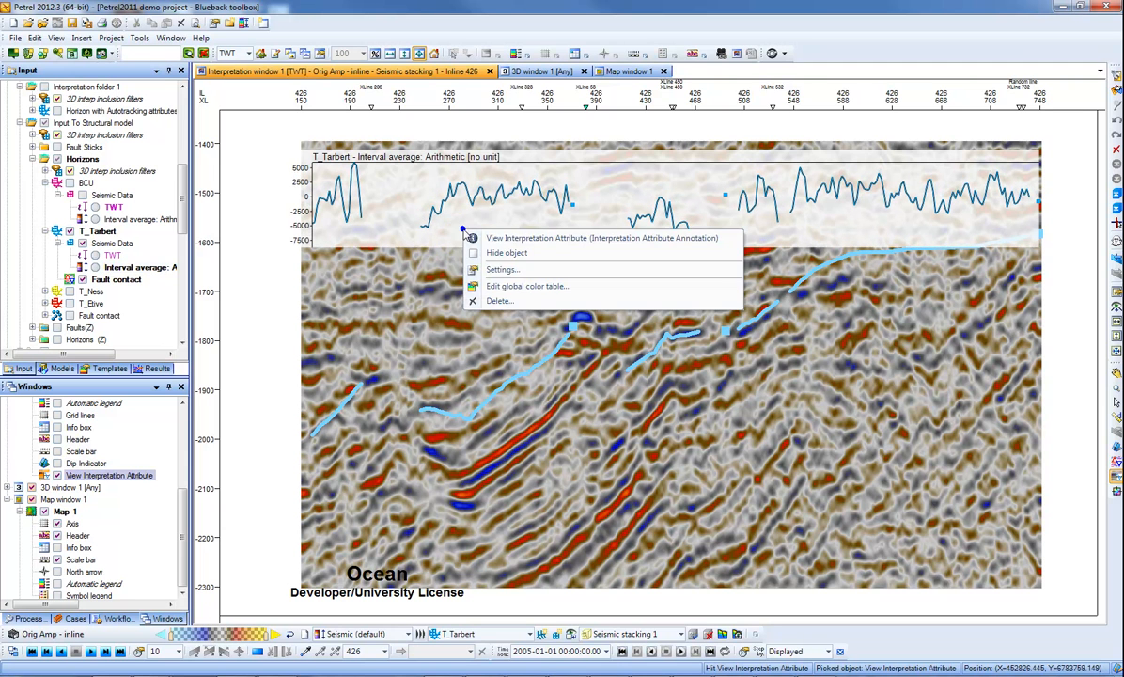
pyautogui.click(504, 271)
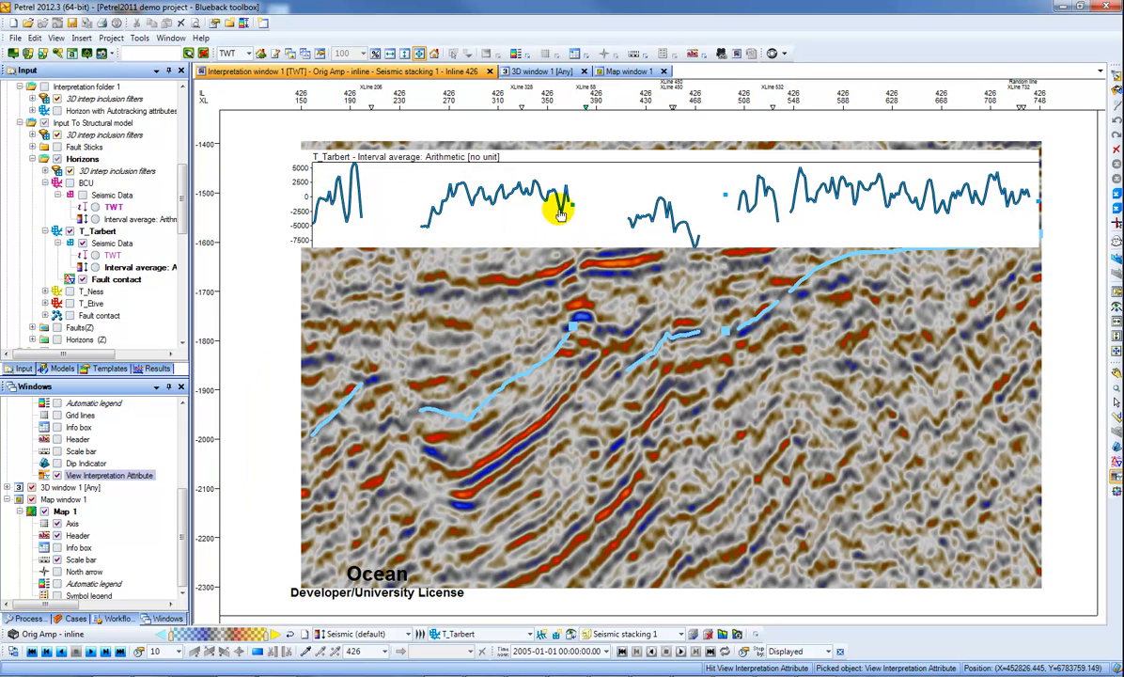
pyautogui.moveTo(519, 273)
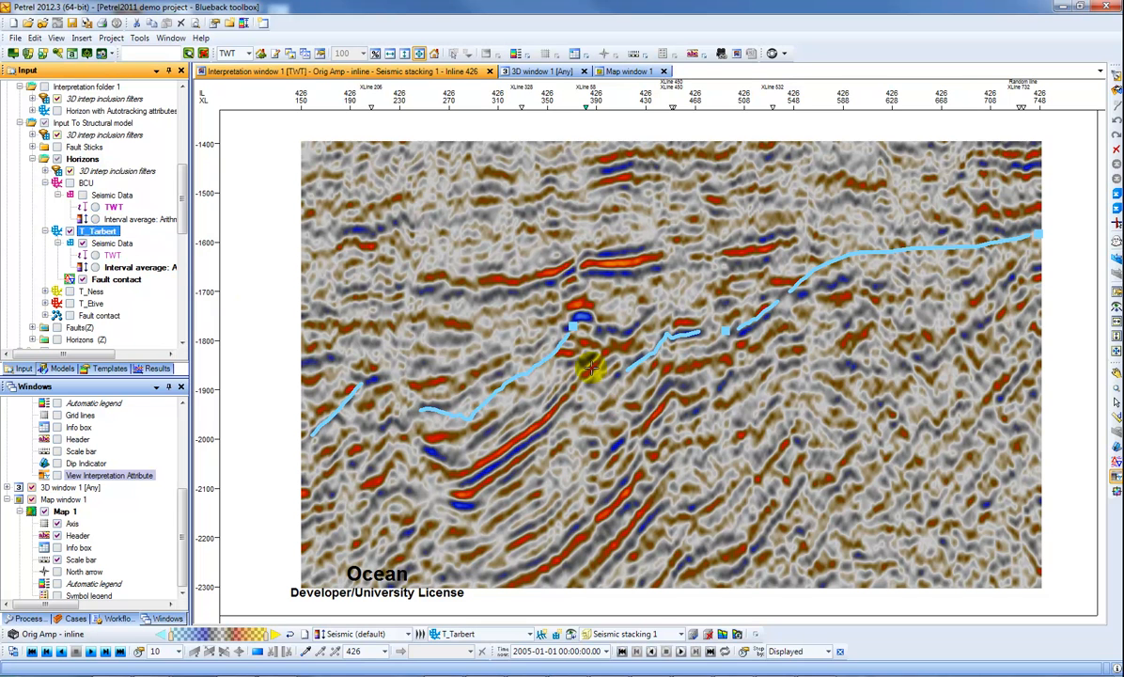
pyautogui.moveTo(1109, 474)
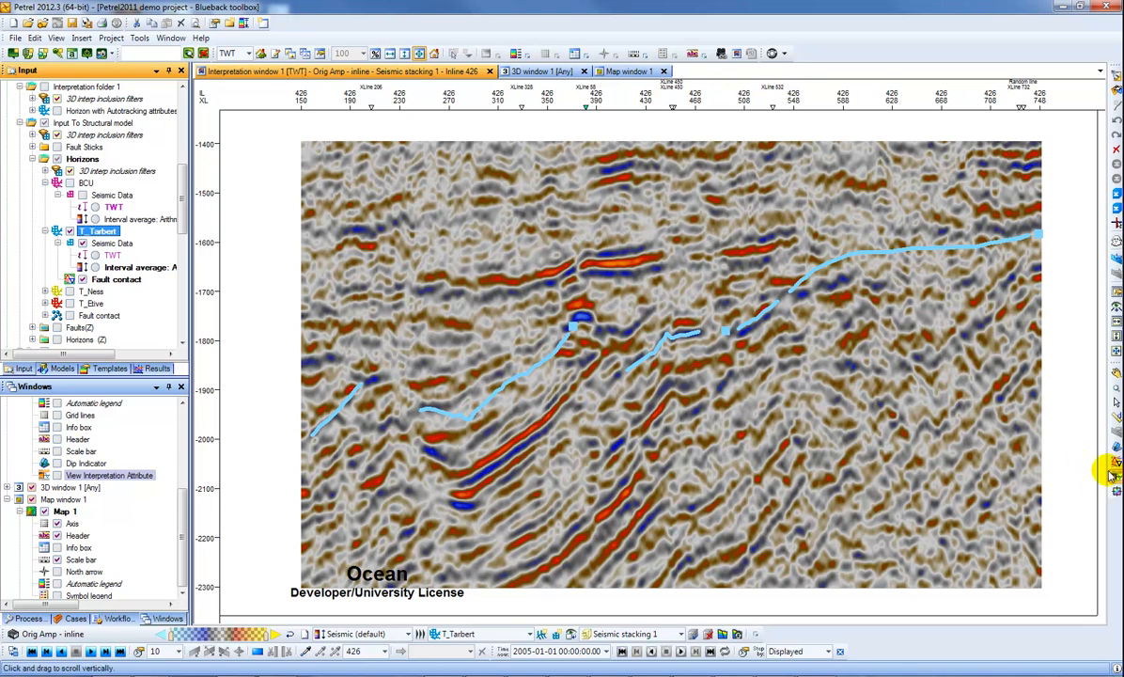
pyautogui.moveTo(1113, 460)
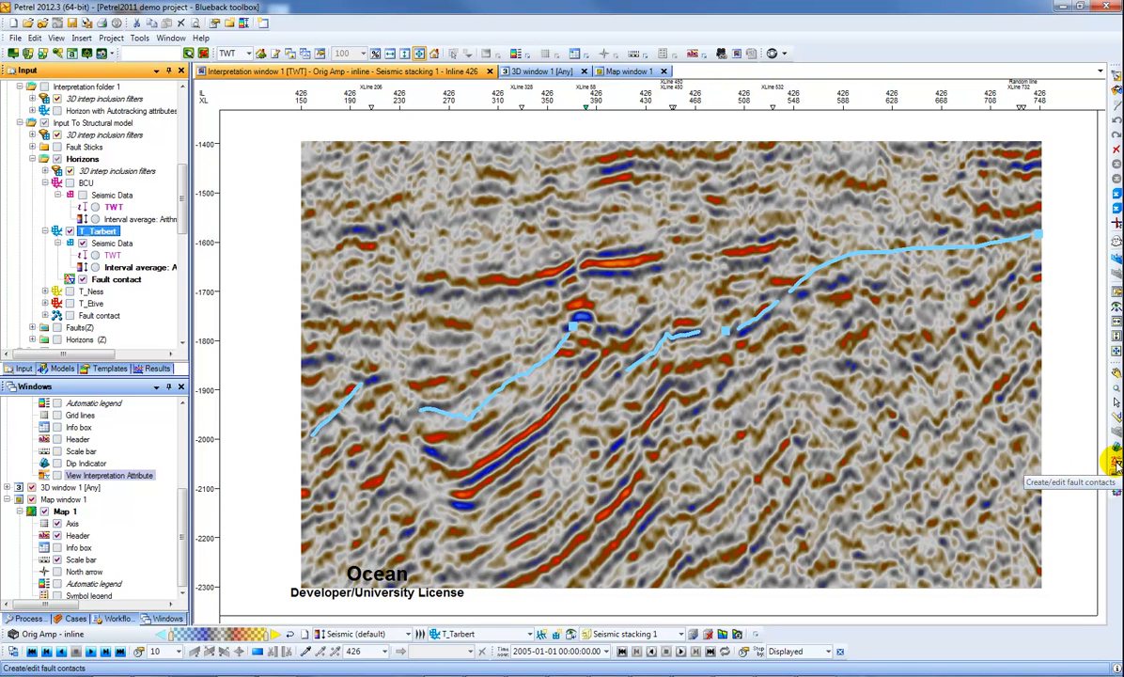
pyautogui.moveTo(955, 457)
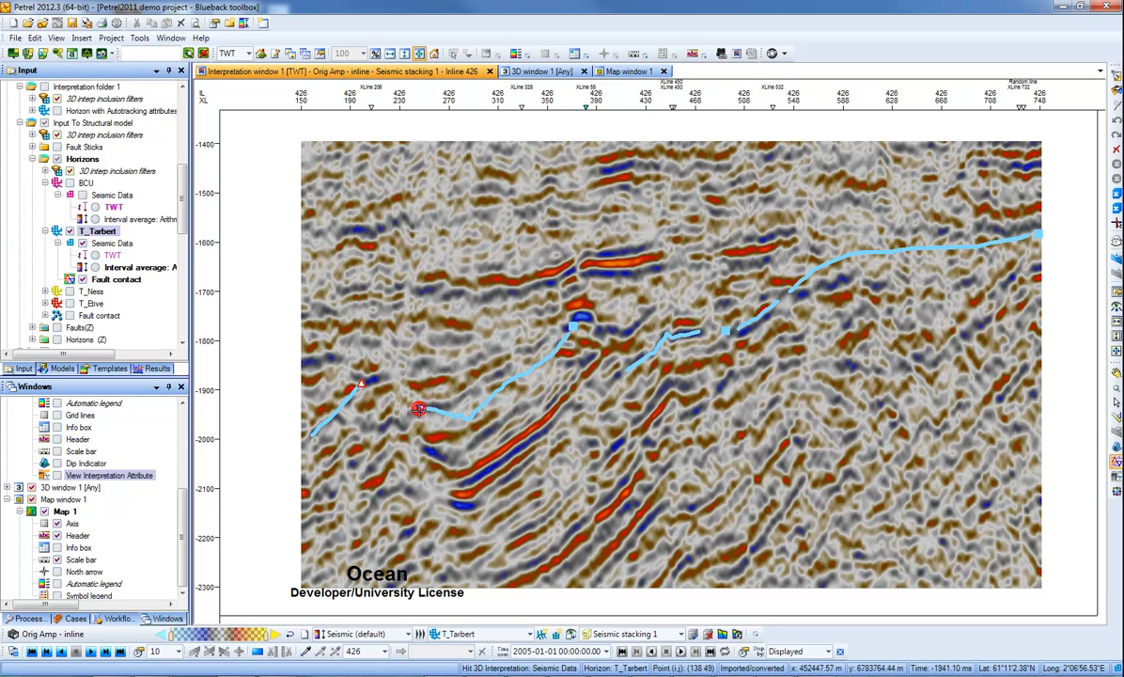
# Mark three fault contacts where faults cut the Tarbert horizon on inline 426
pyautogui.click(572, 335)
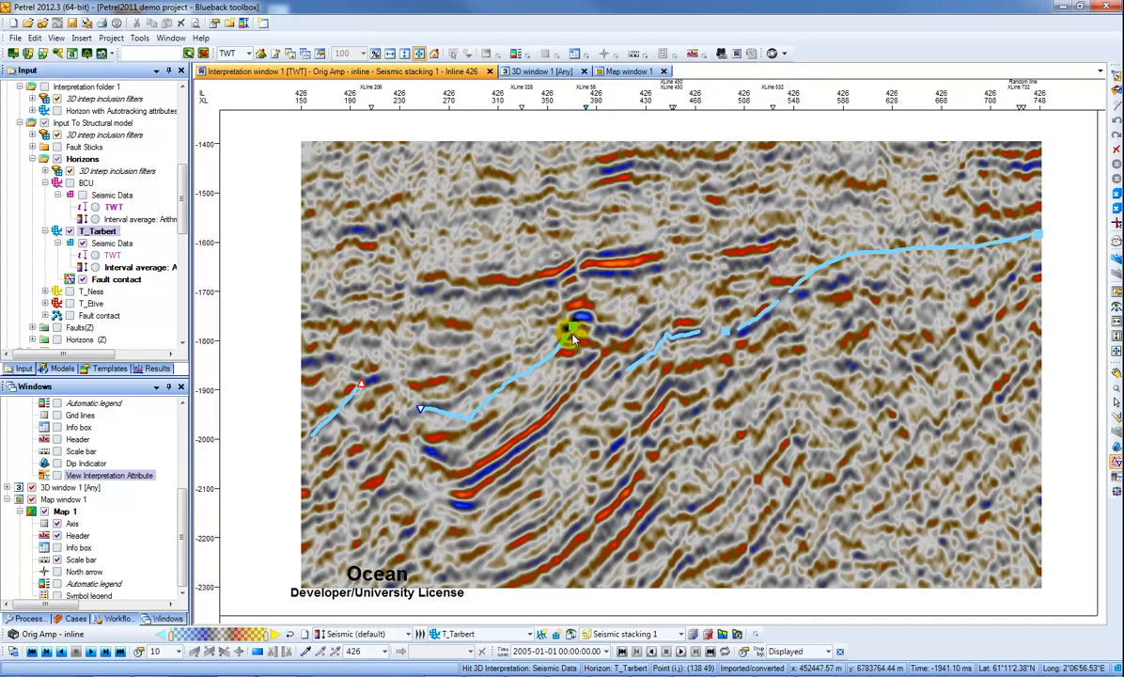
pyautogui.click(572, 335)
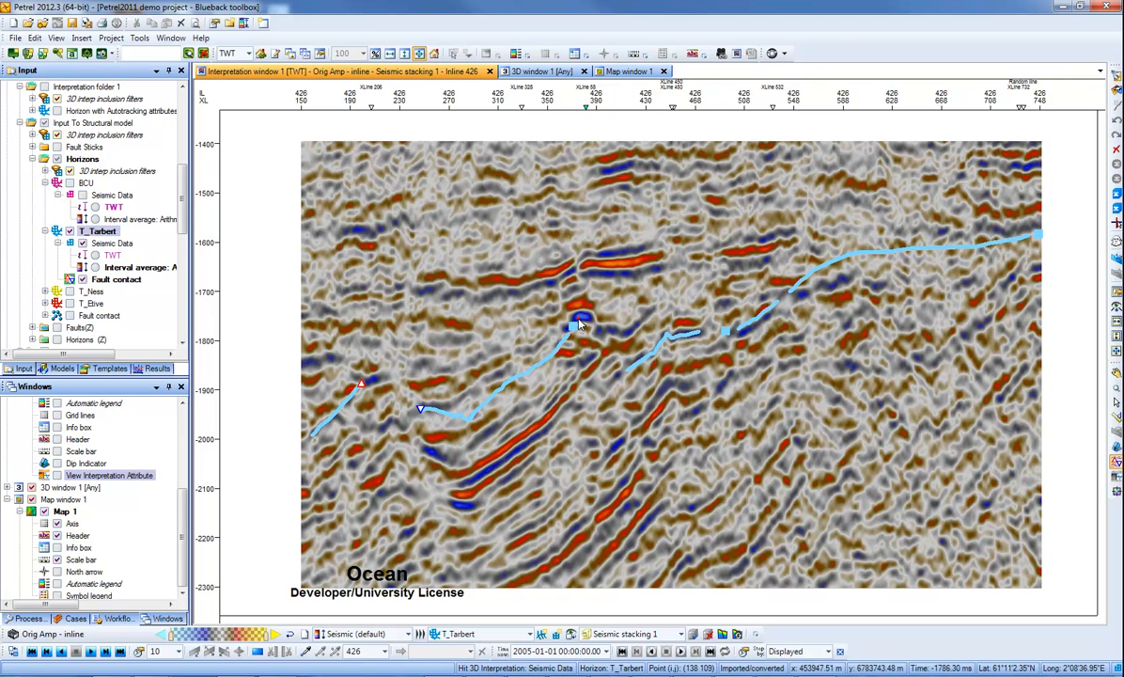
pyautogui.click(575, 323)
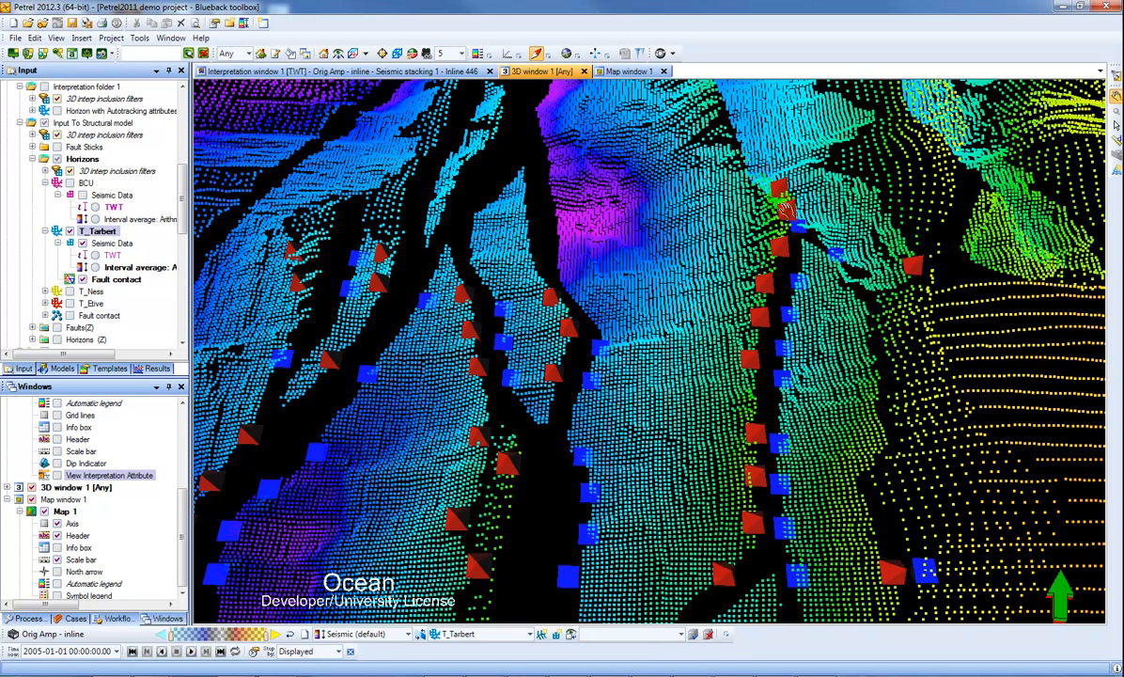
pyautogui.moveTo(789, 579)
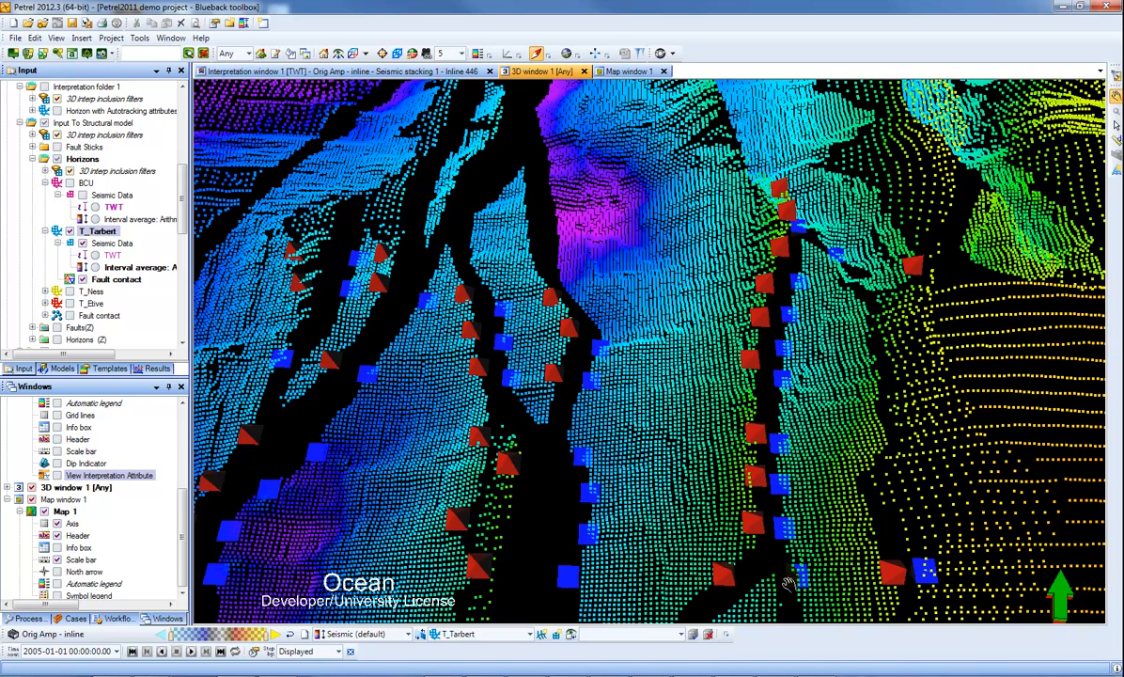
pyautogui.moveTo(804, 266)
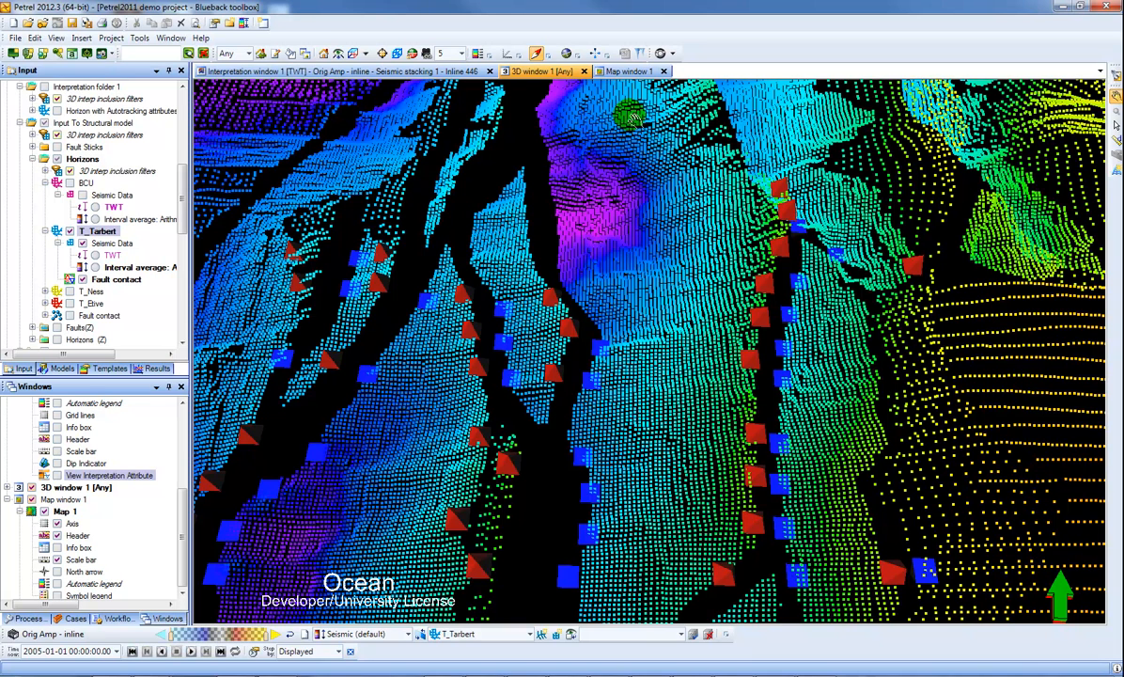
# Switch windows to view the fault contact markers on the Tarbert horizon
pyautogui.click(628, 72)
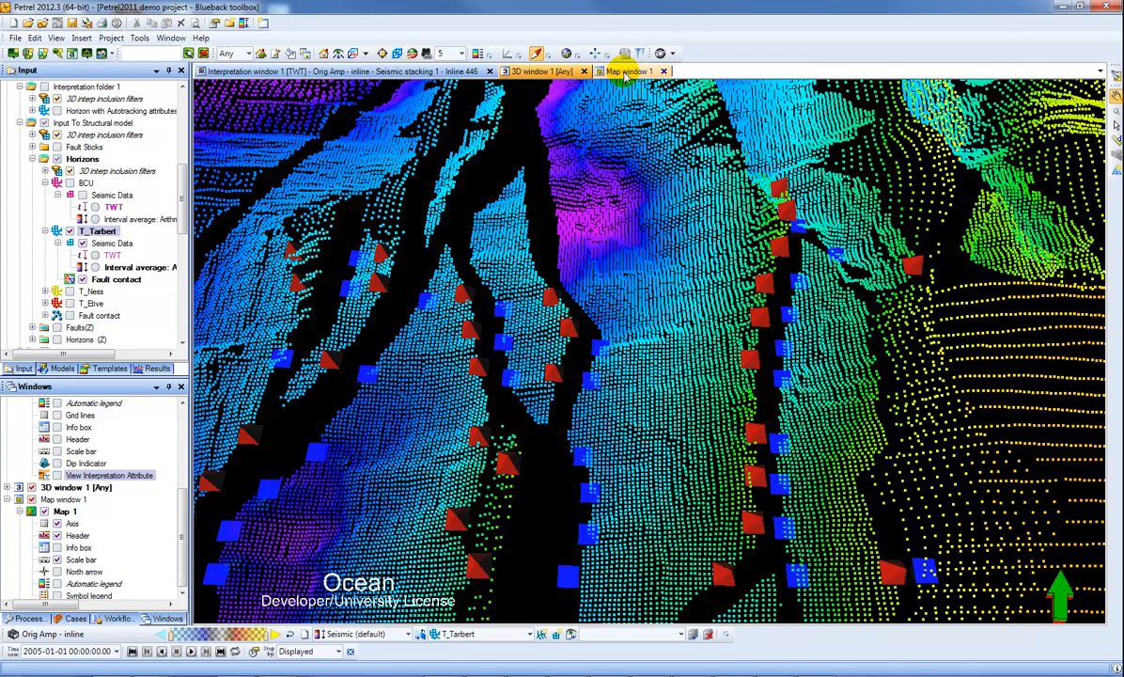
# Show Map window 1 and display the Fault contact markers object on the Tarbert map
pyautogui.click(627, 72)
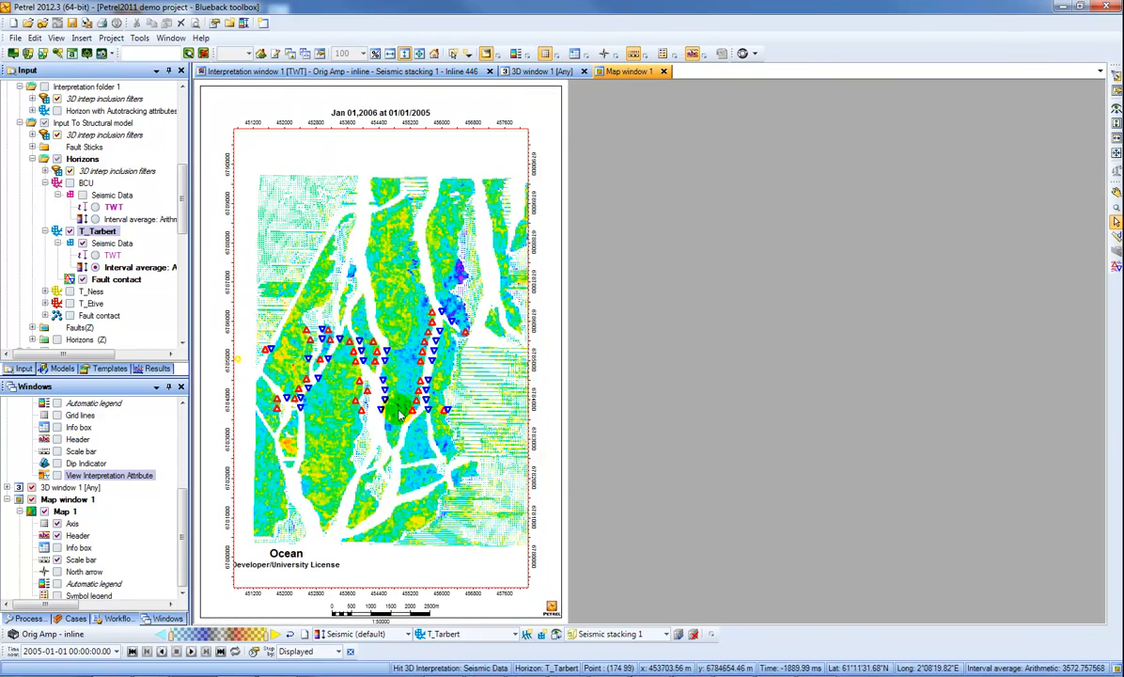
pyautogui.moveTo(451, 393)
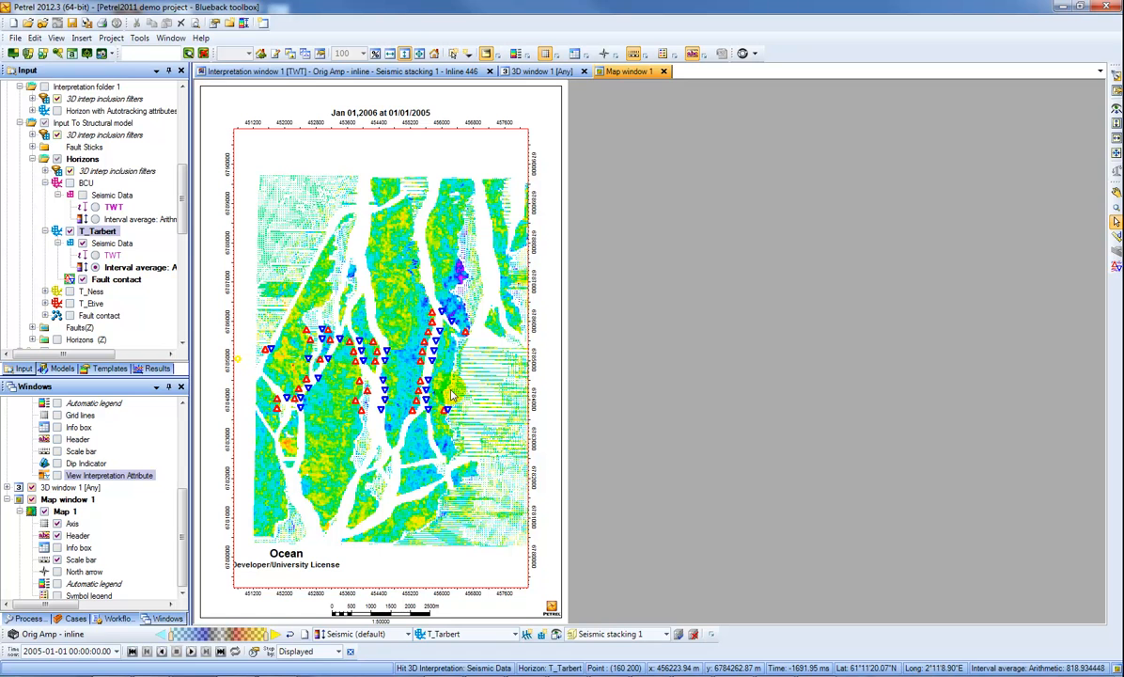
pyautogui.moveTo(447, 361)
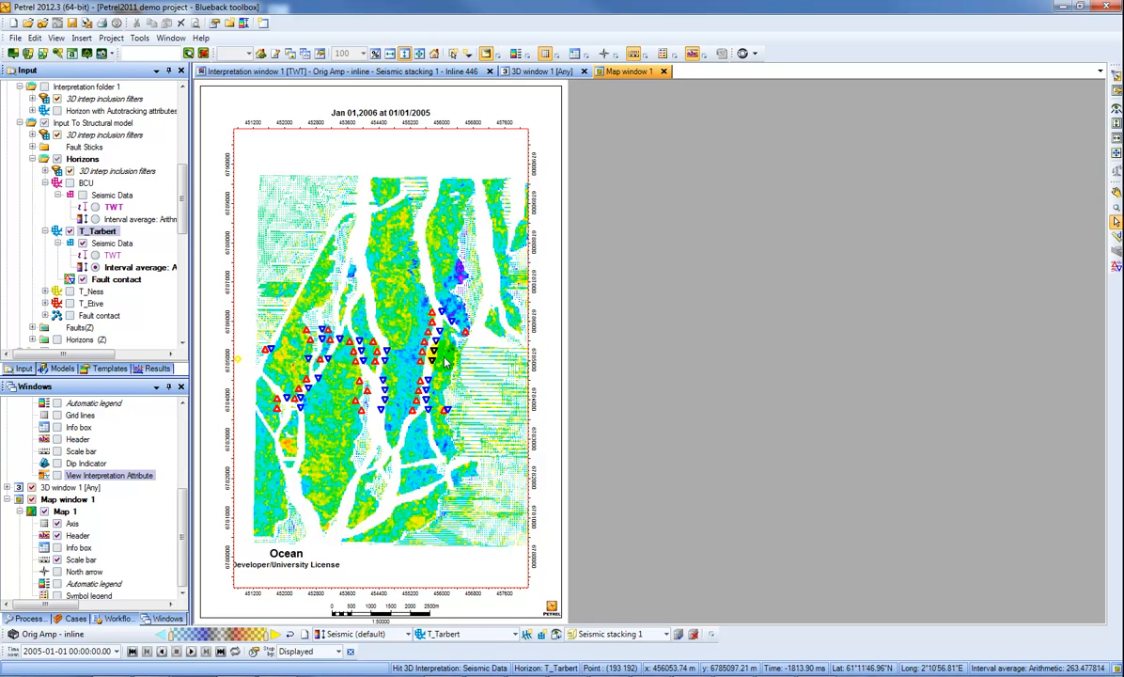
pyautogui.moveTo(447, 361)
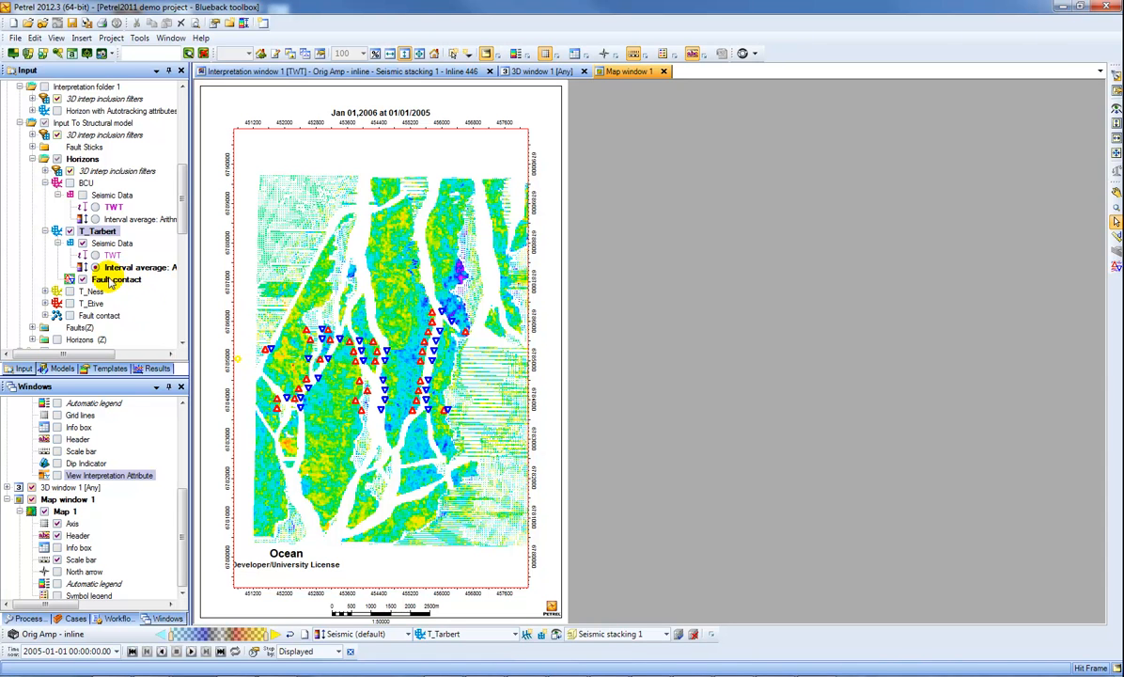
pyautogui.click(117, 278)
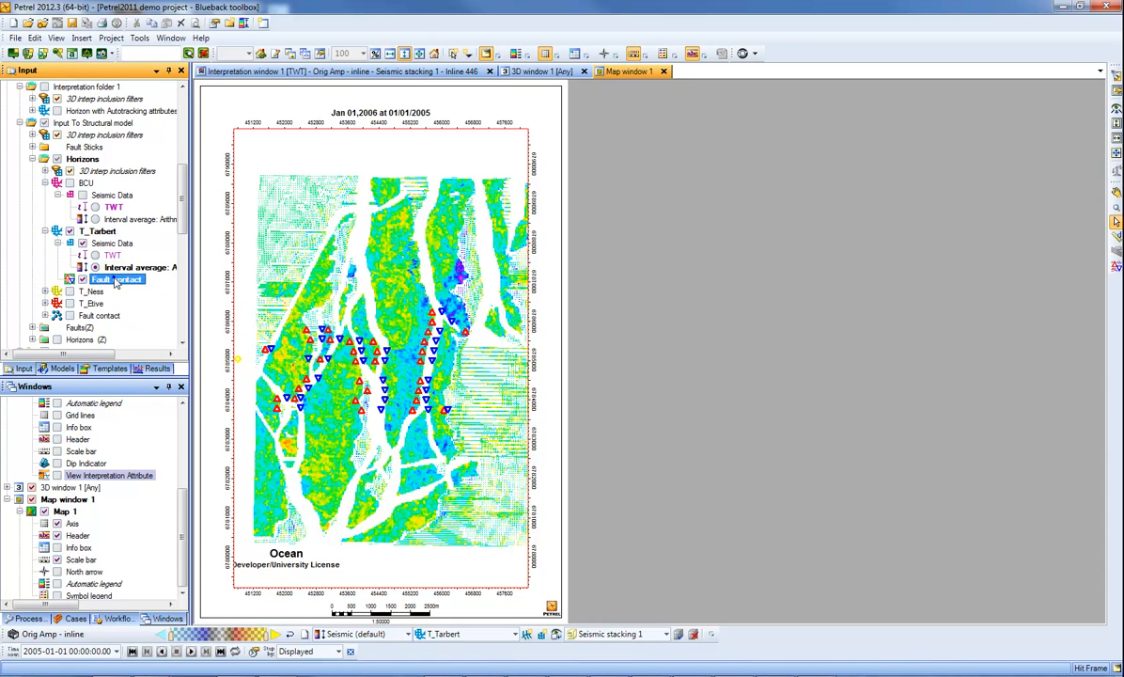
pyautogui.doubleClick(117, 278)
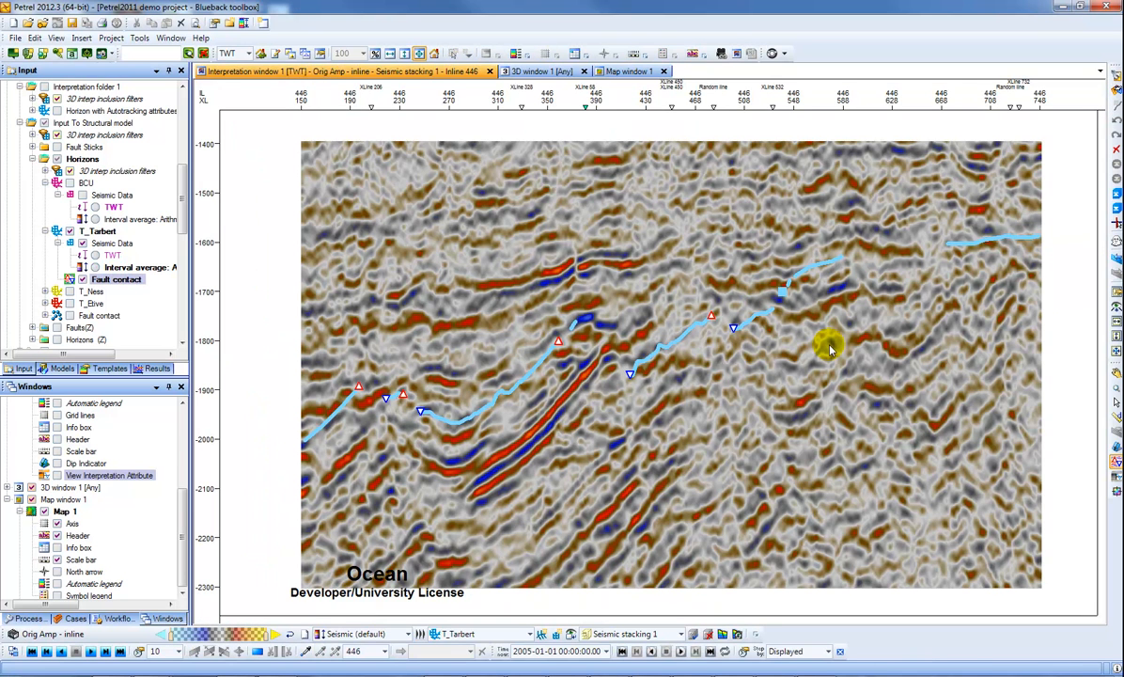
pyautogui.moveTo(1043, 385)
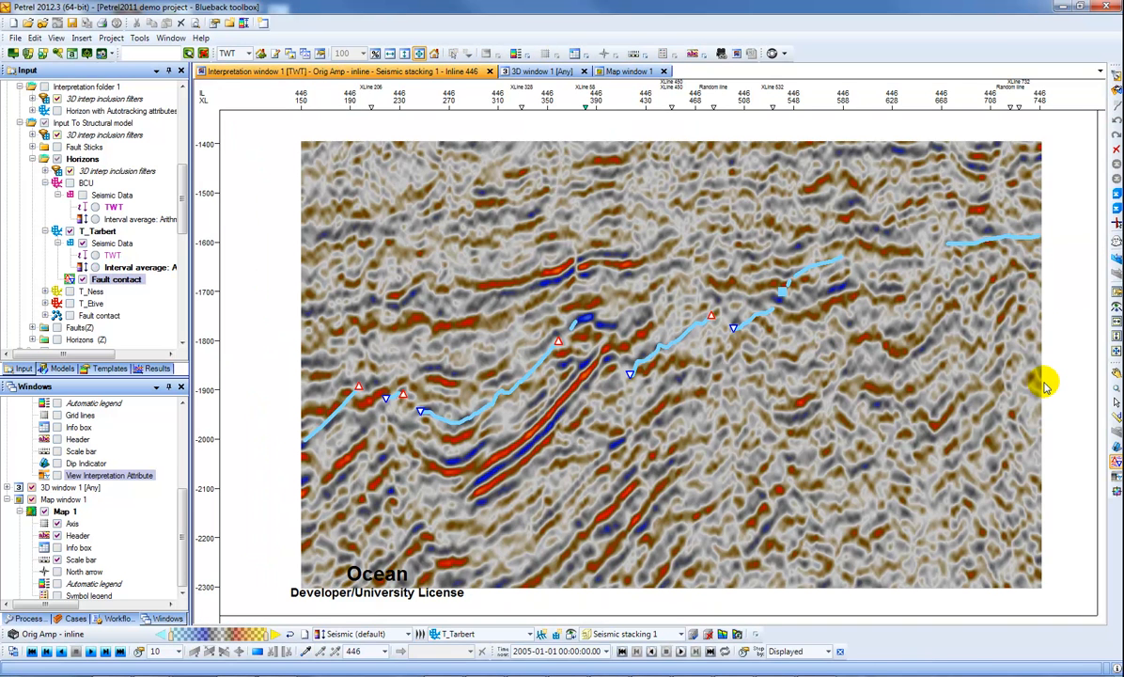